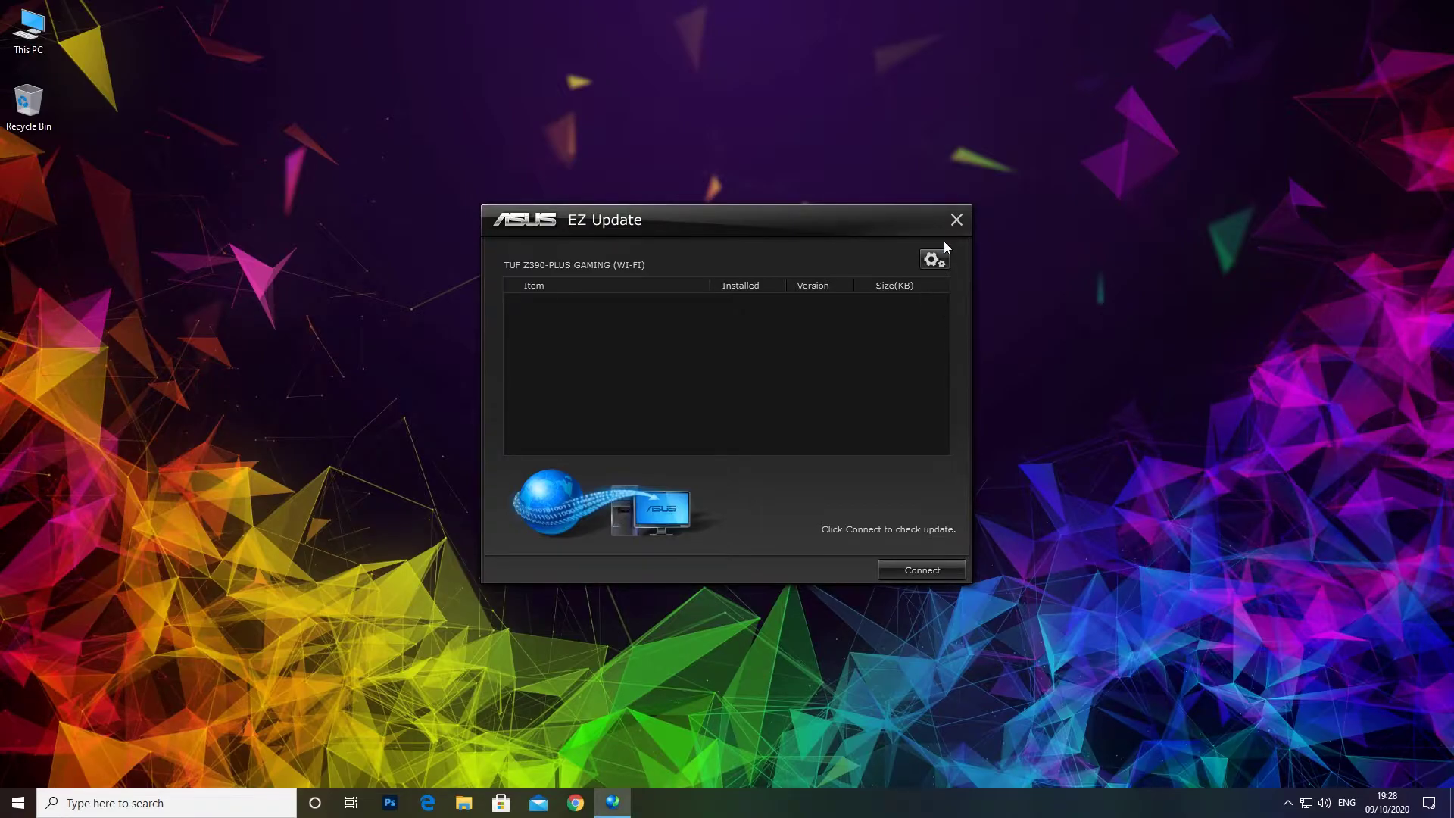
Step: Close the EZ Update window and Task Manager, then reach the Control Panel categories
click(955, 220)
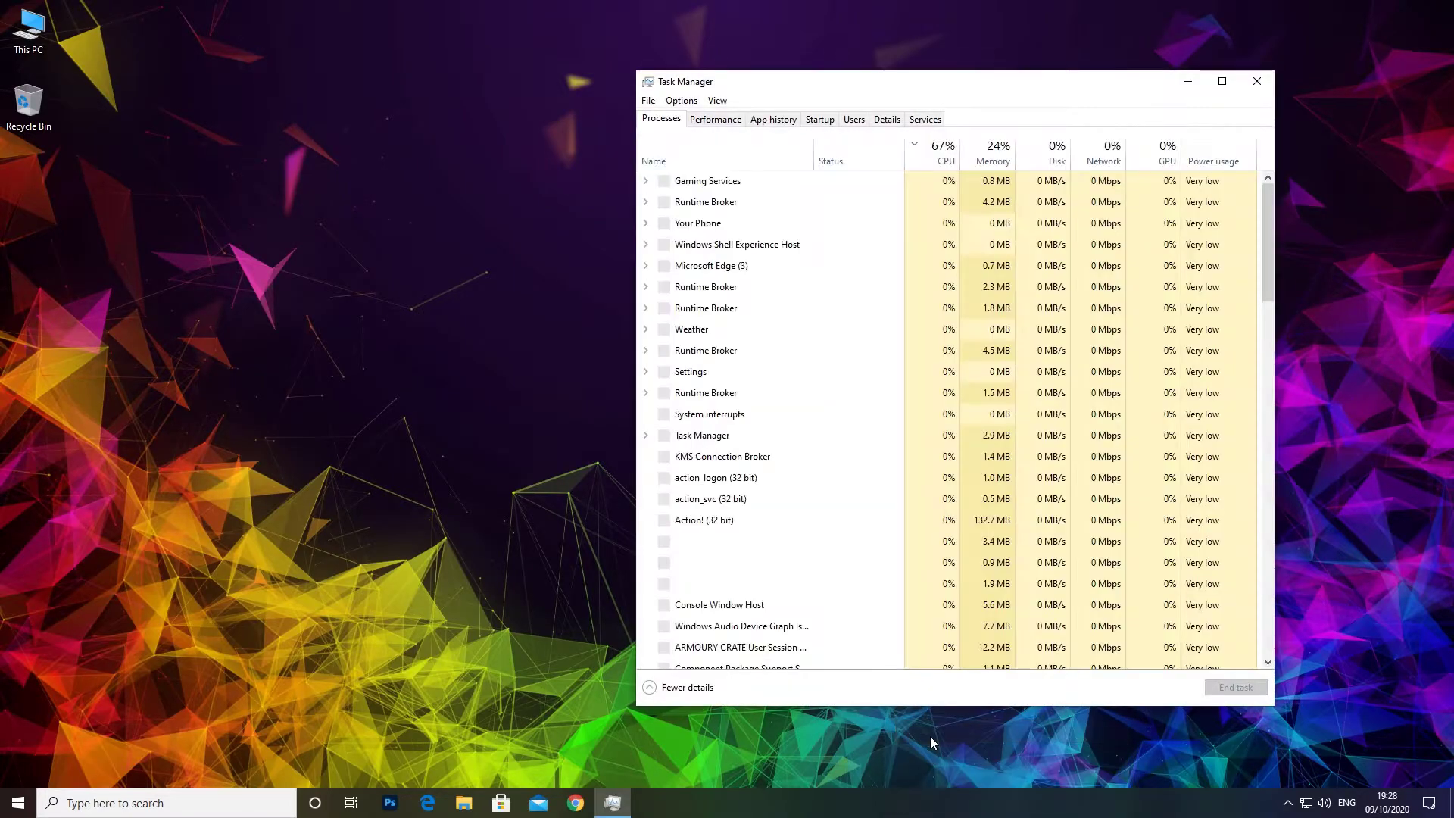
click(818, 118)
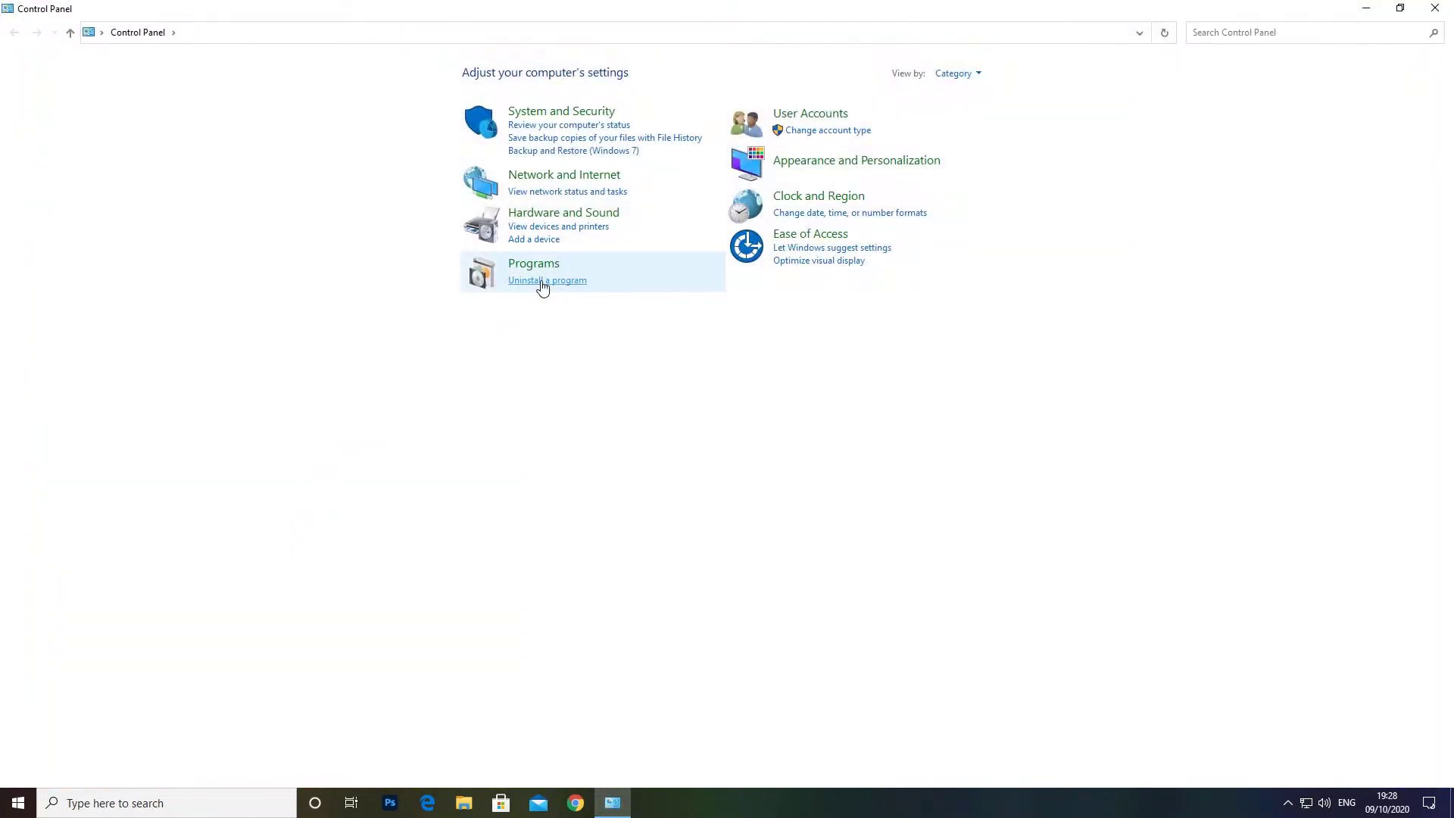
Step: Start Uninstall/Change for AI Suite 3 from the installed programs list, approving the UAC prompt
click(546, 281)
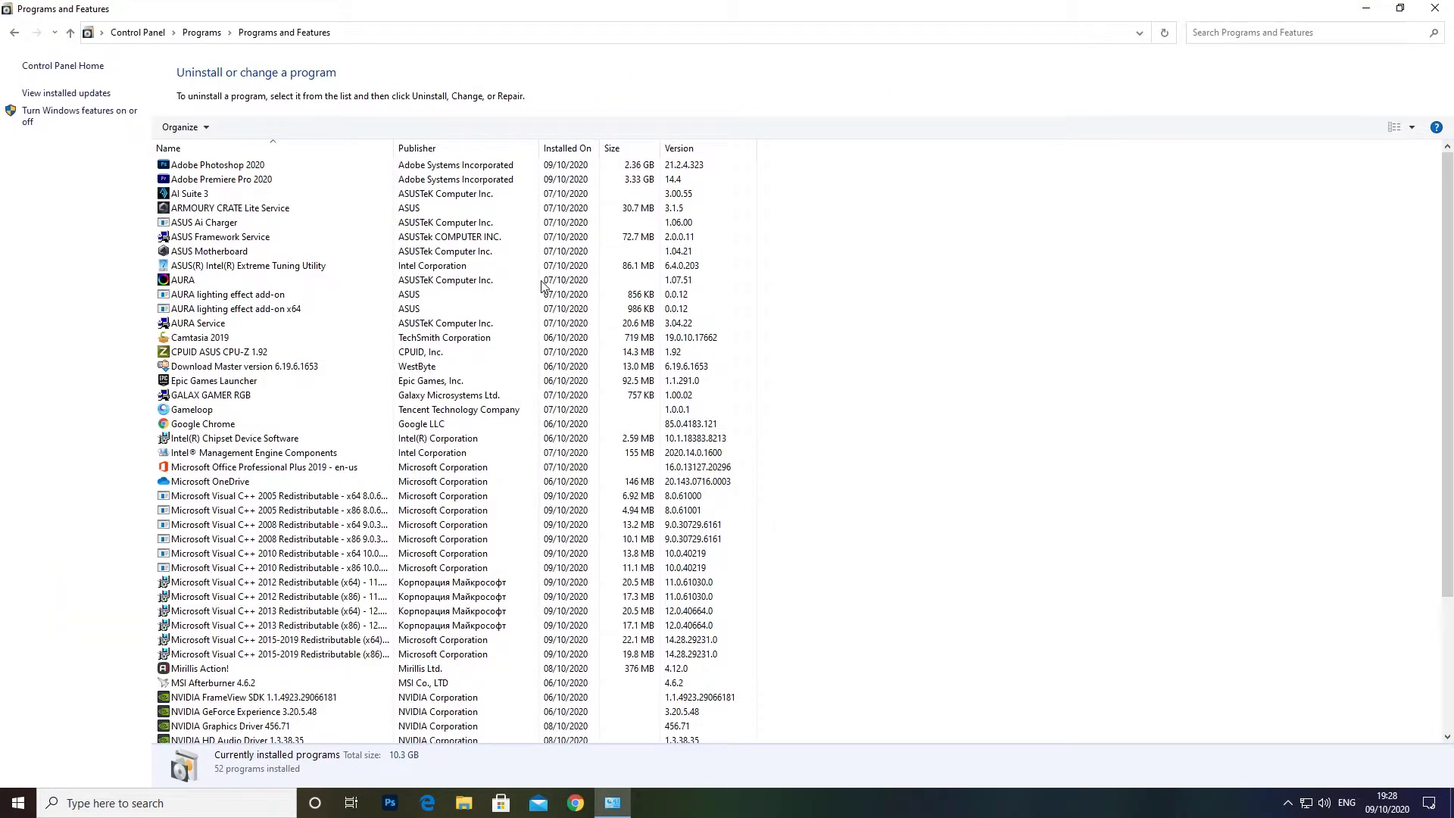
scroll(down, 3)
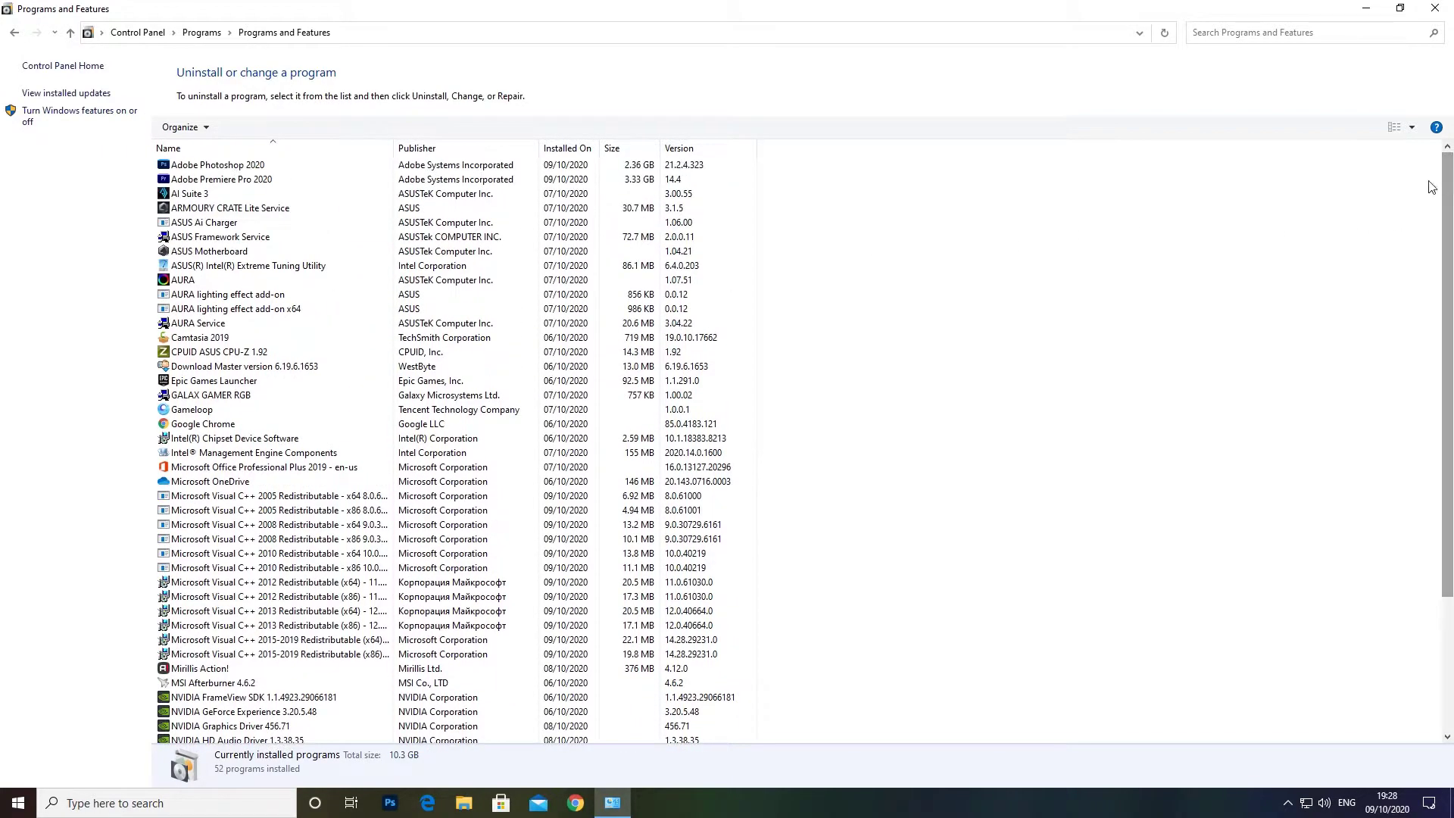
mouse_move(956, 242)
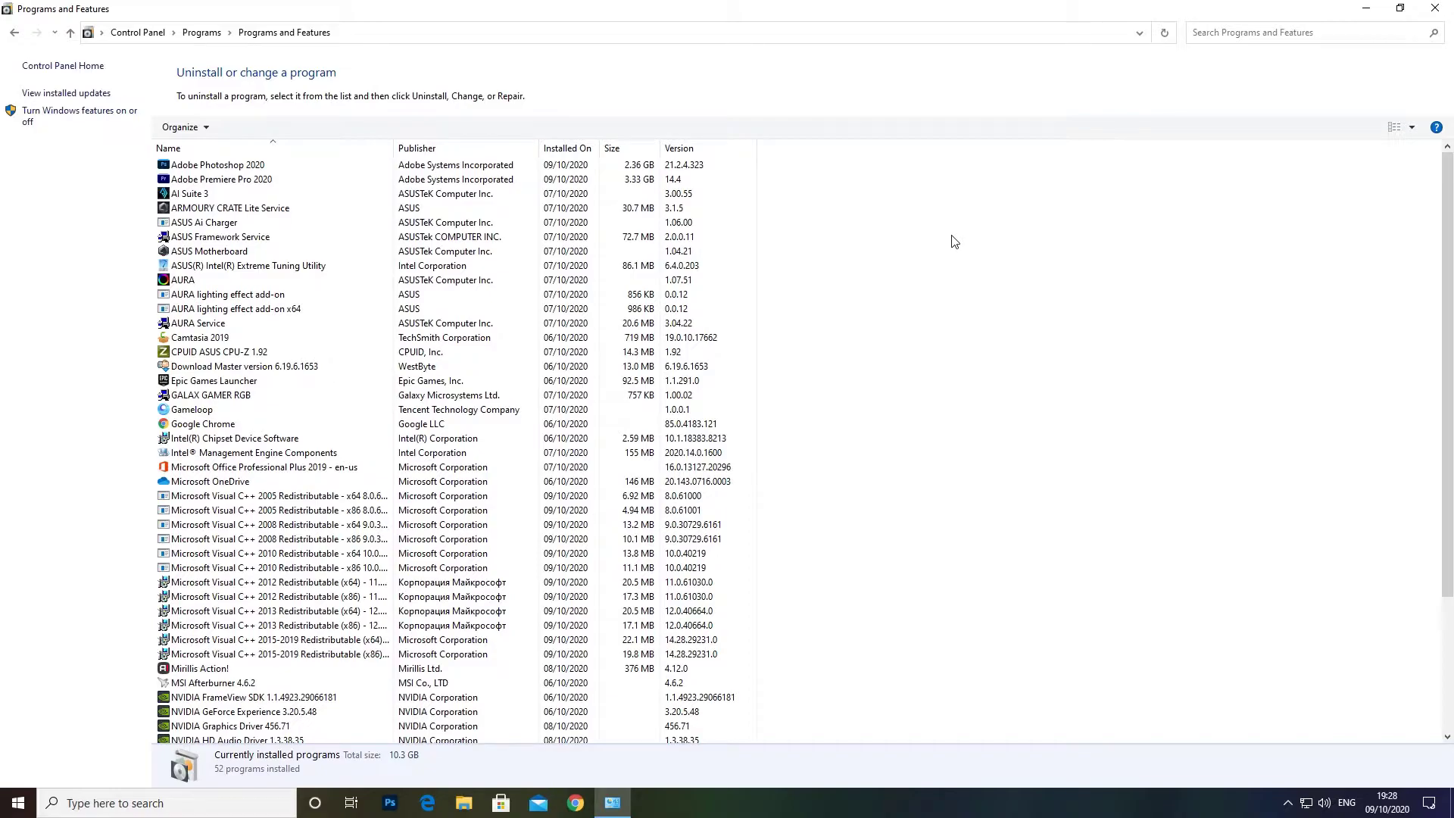
click(190, 192)
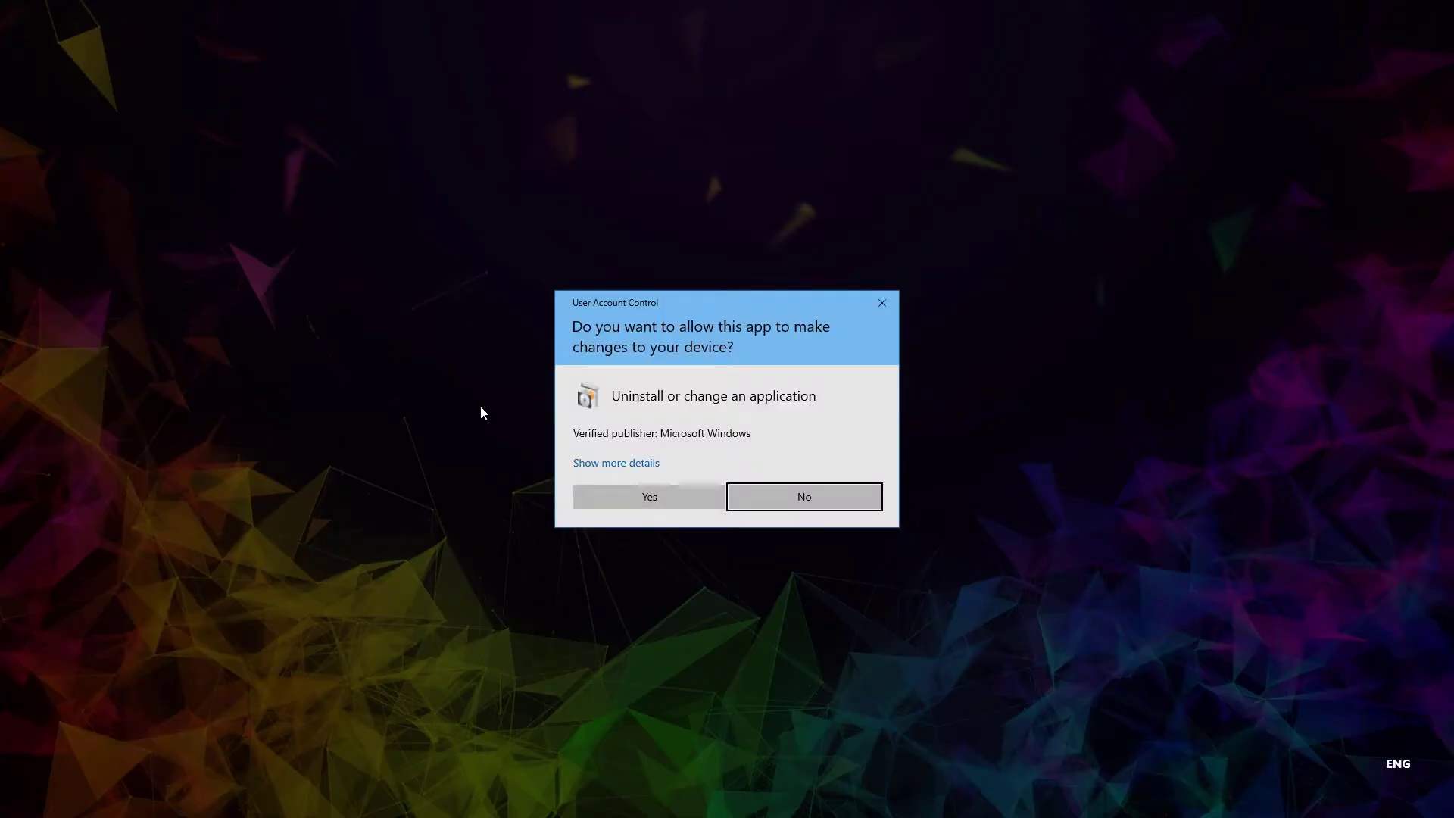
click(648, 497)
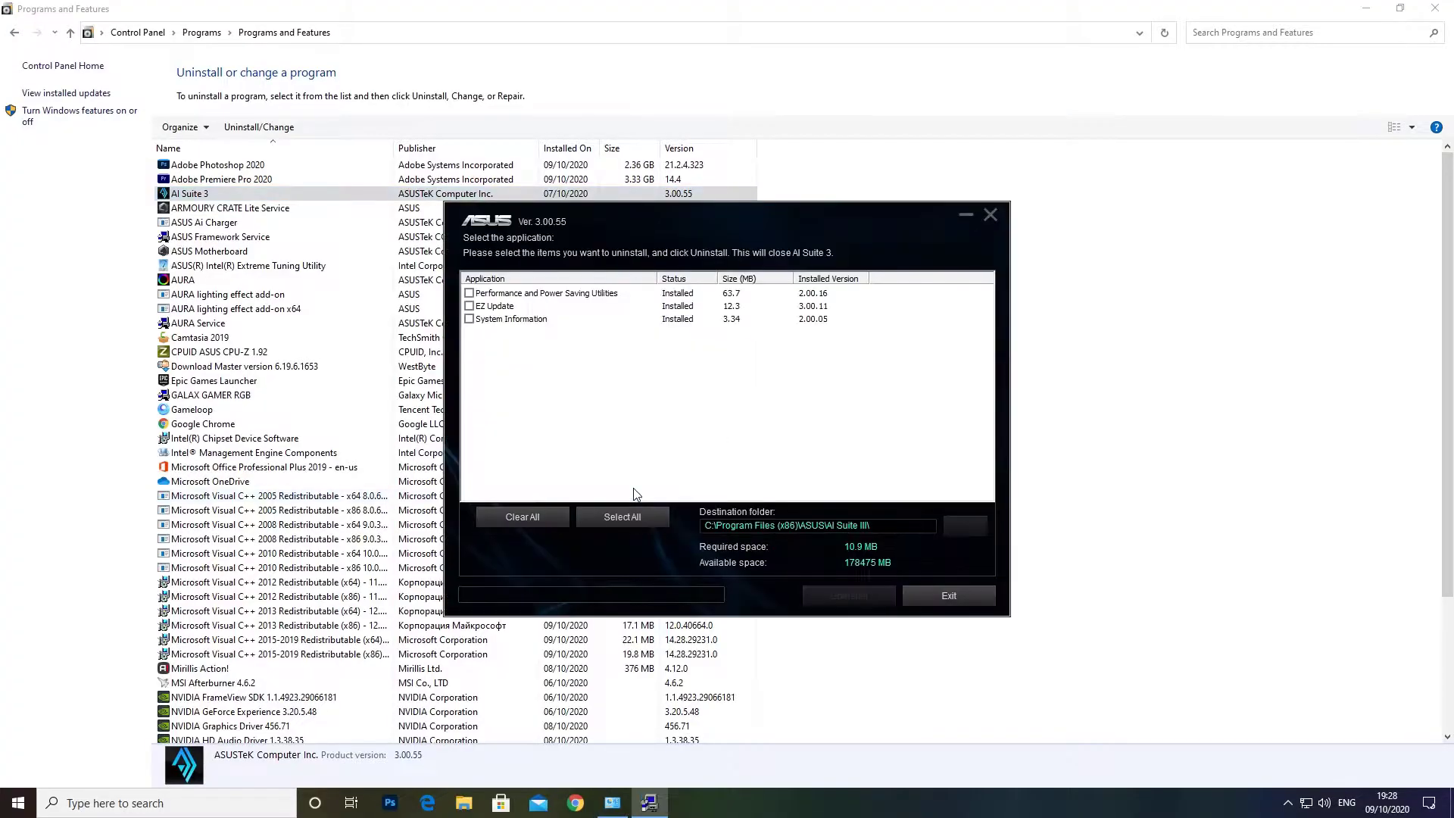
Step: Uninstall only the EZ Update component, confirm completion, and reveal the hidden tray icons after restart
click(470, 306)
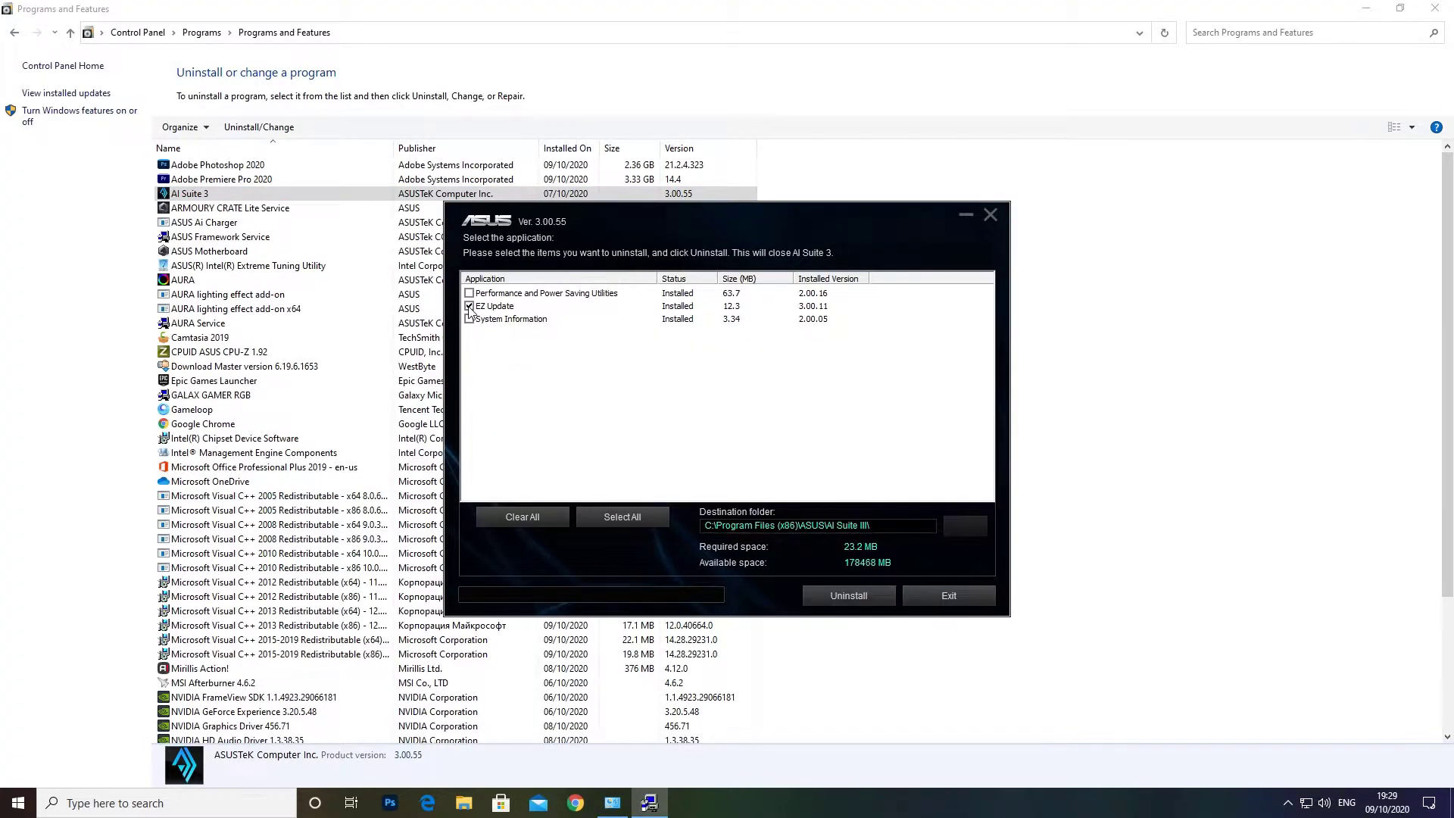
click(847, 595)
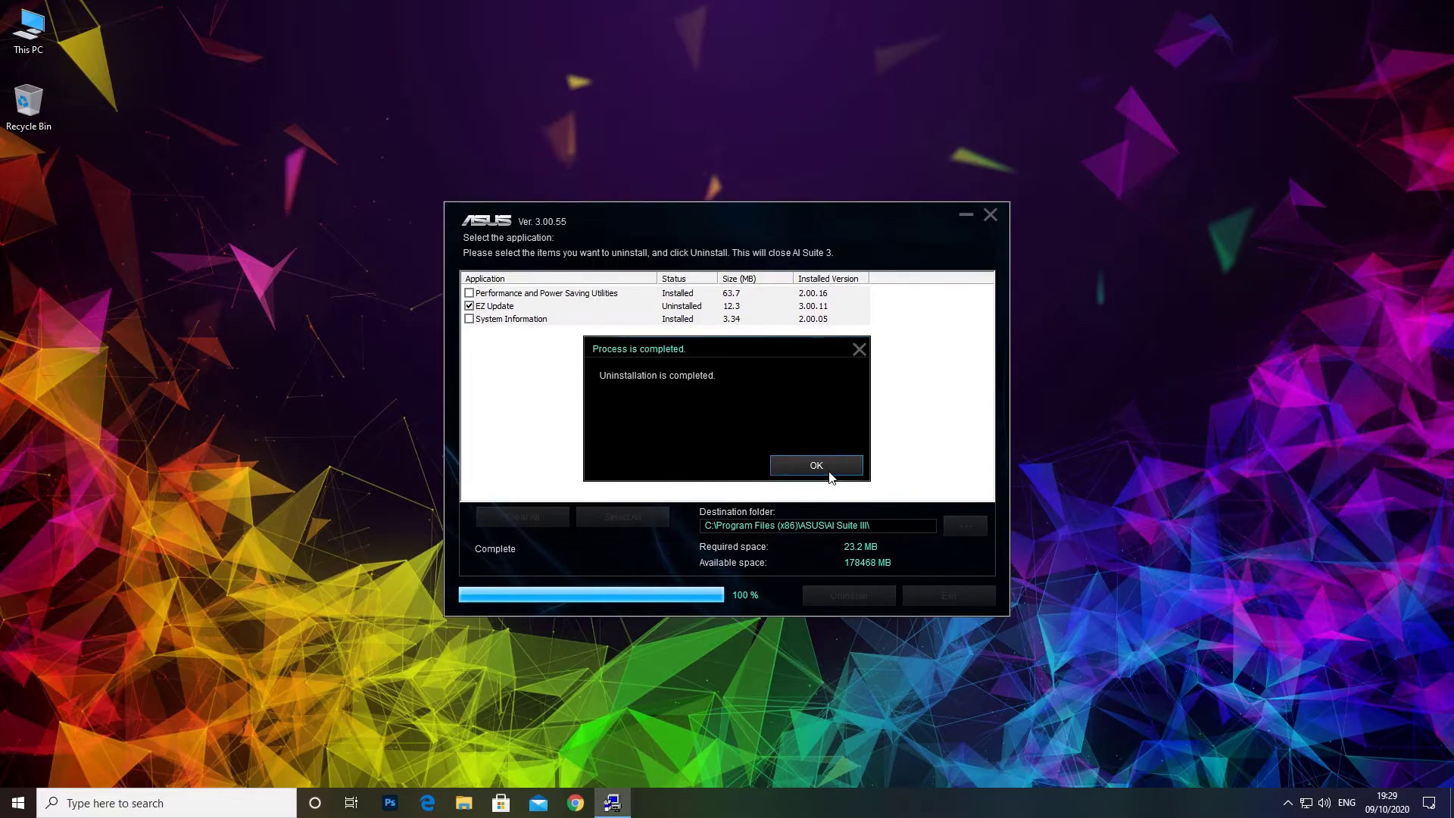
click(815, 465)
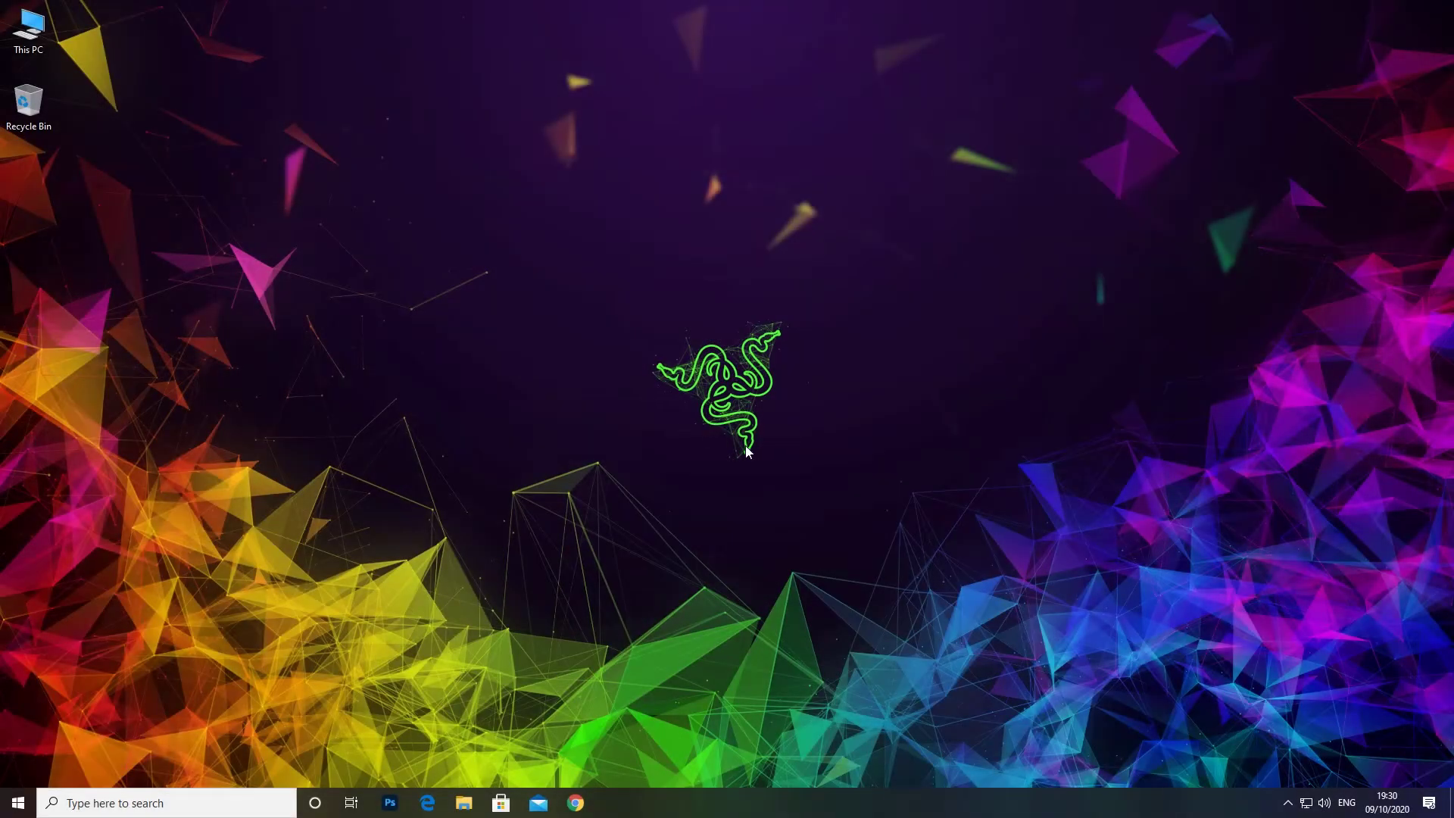
click(1286, 803)
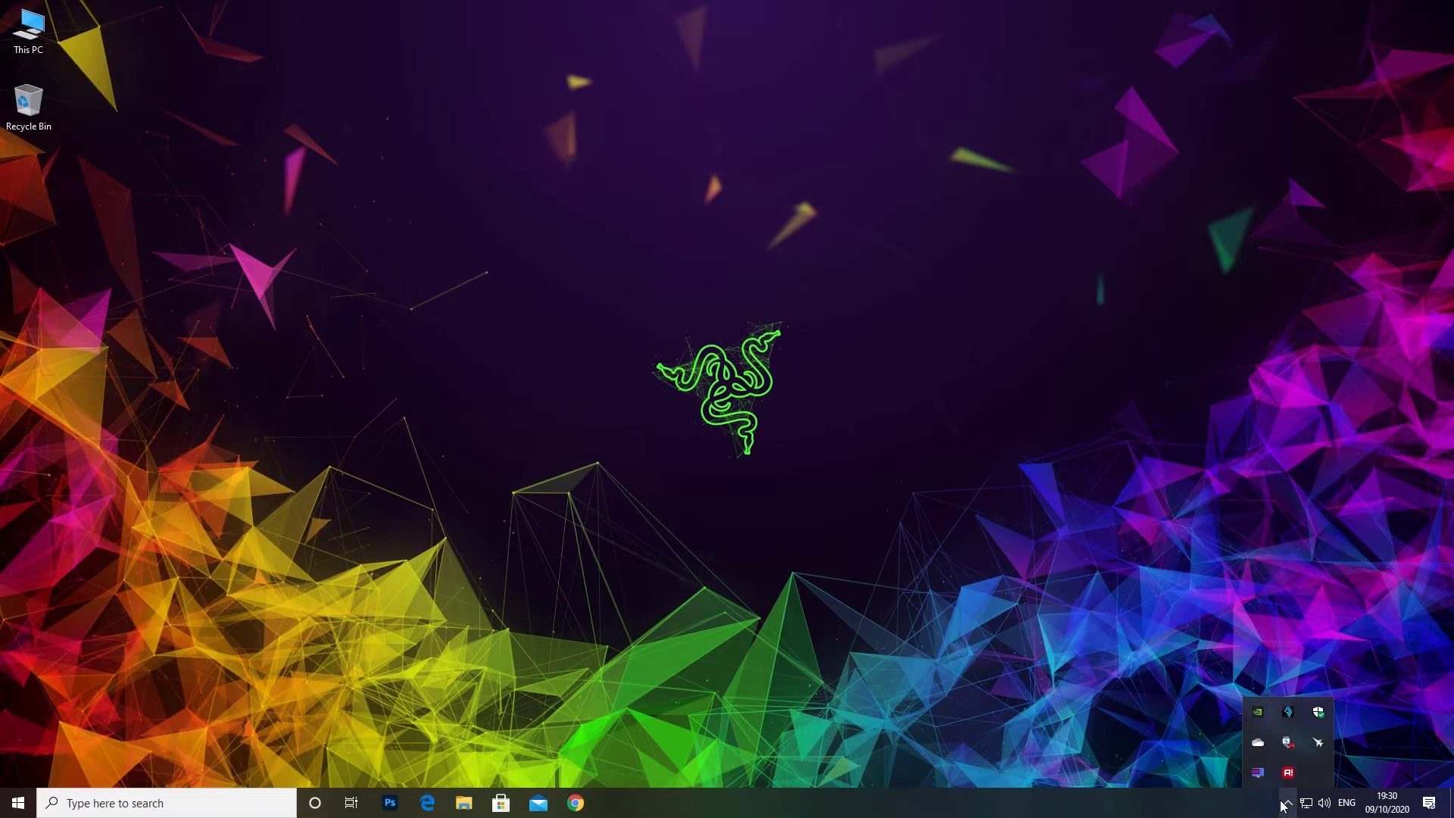